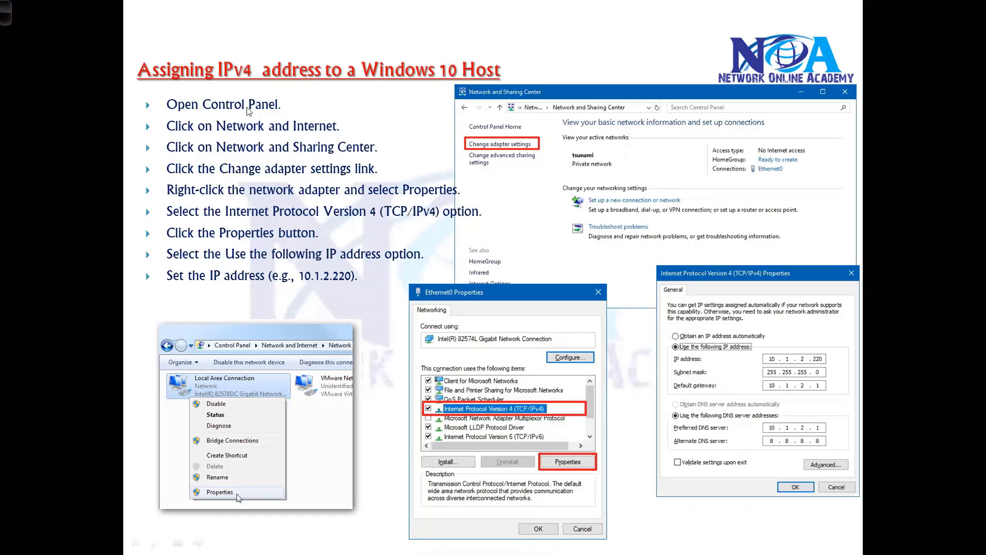
pyautogui.moveTo(459, 181)
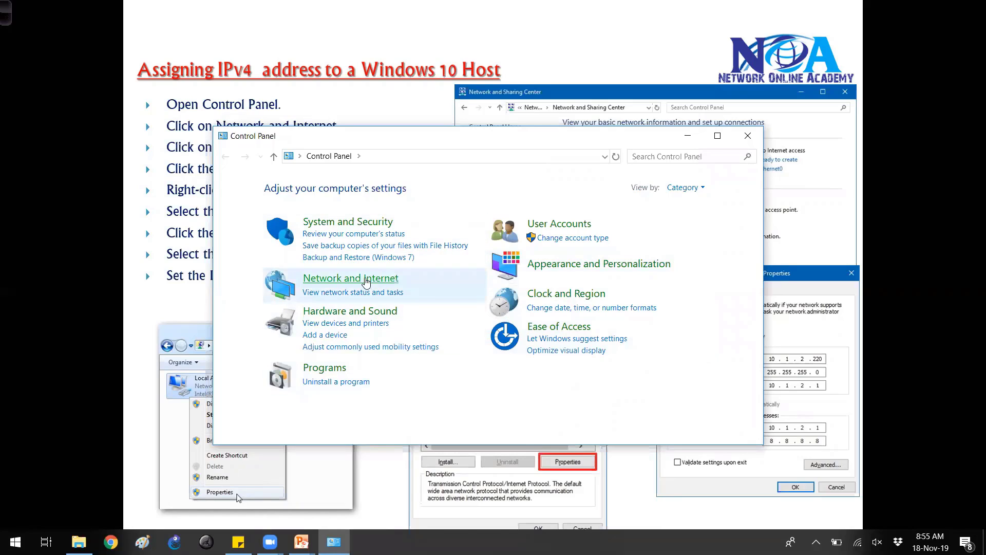
# - Reach the Network Connections list via Network and Sharing Center's Change adapter settings
pyautogui.click(350, 278)
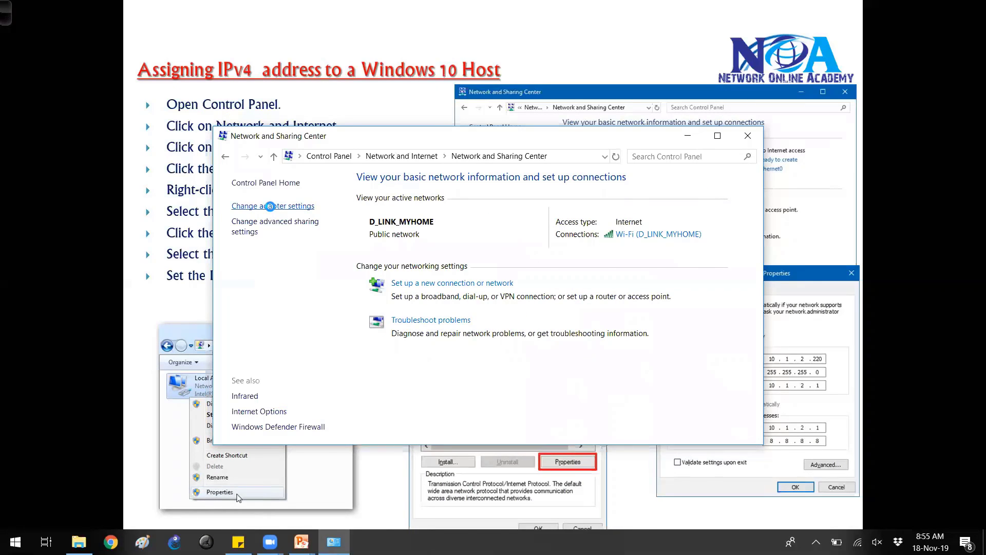
pyautogui.click(271, 205)
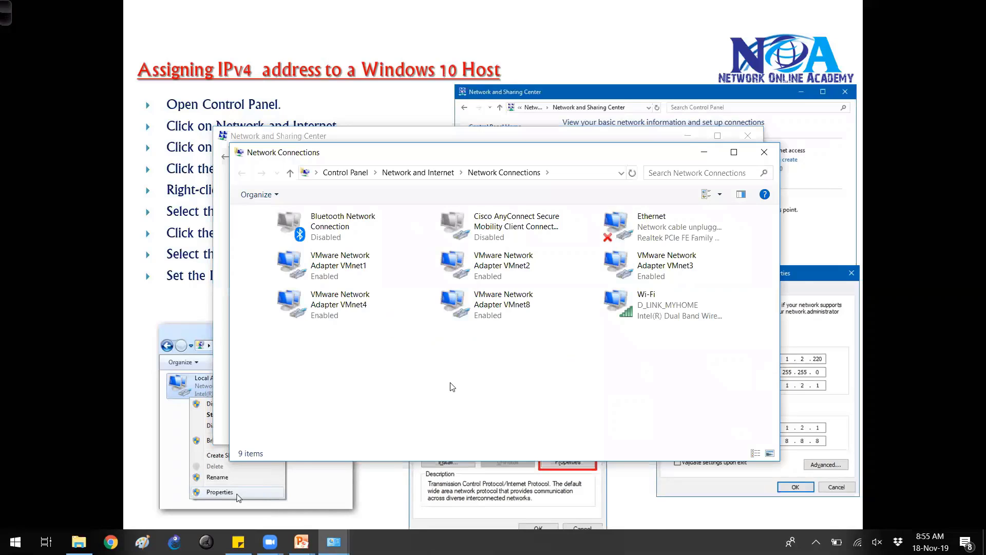
pyautogui.moveTo(387, 318)
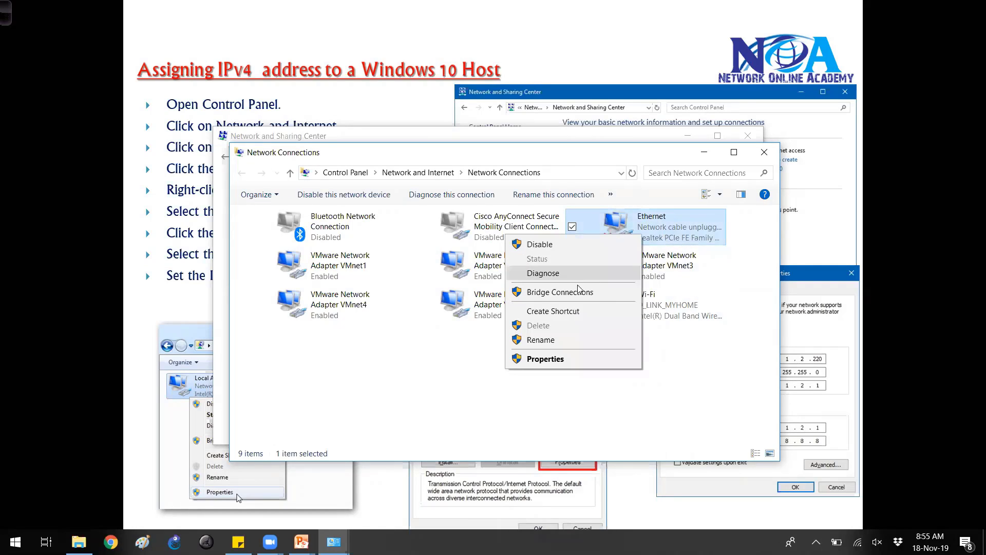
pyautogui.moveTo(560, 358)
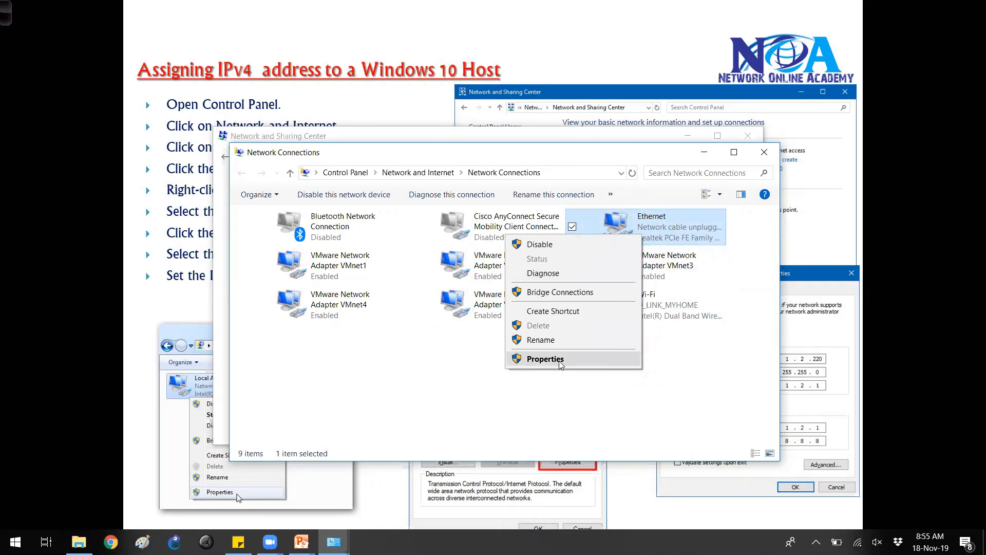
# - In the Ethernet adapter's properties, review IPv4 and IPv6 items, view IPv4 settings, then cancel
pyautogui.click(544, 358)
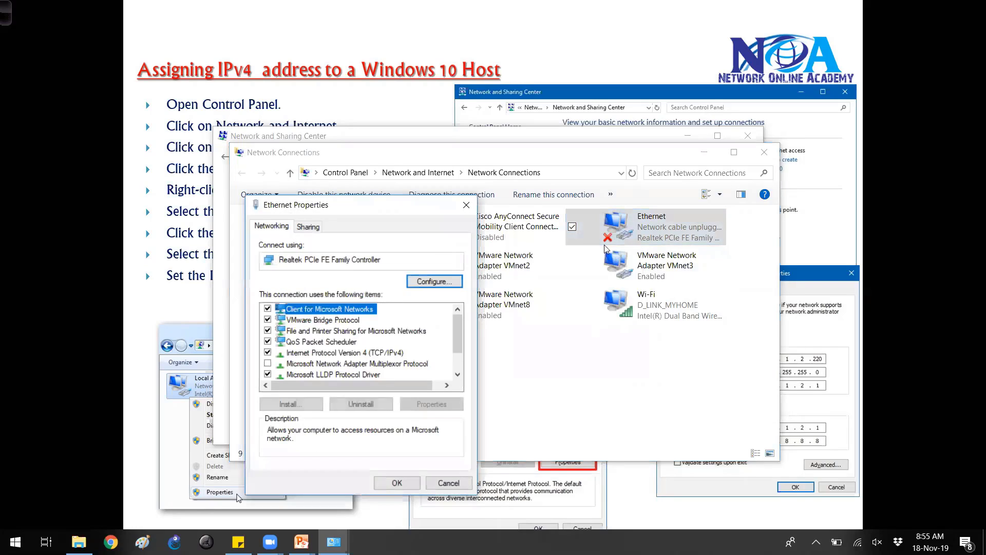
pyautogui.moveTo(380, 211)
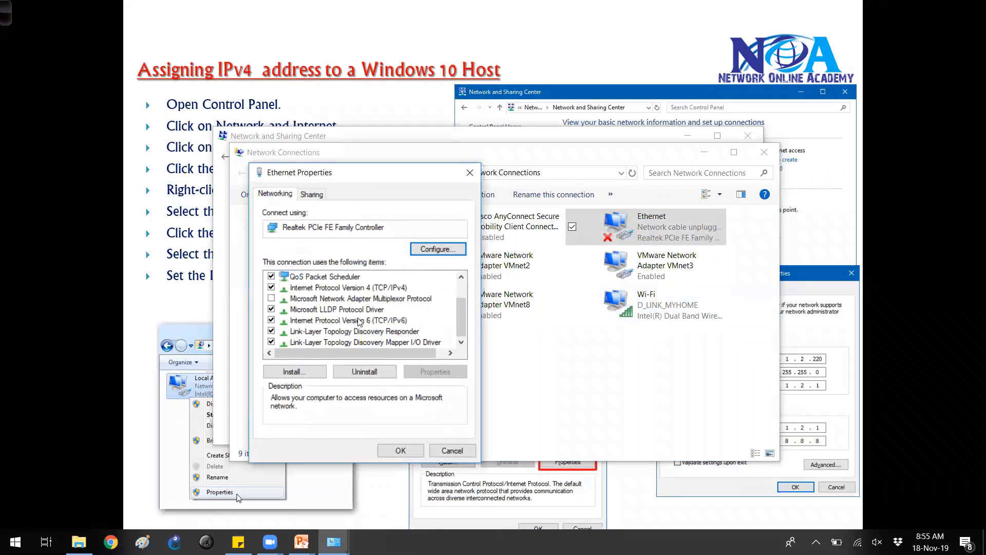
pyautogui.click(349, 288)
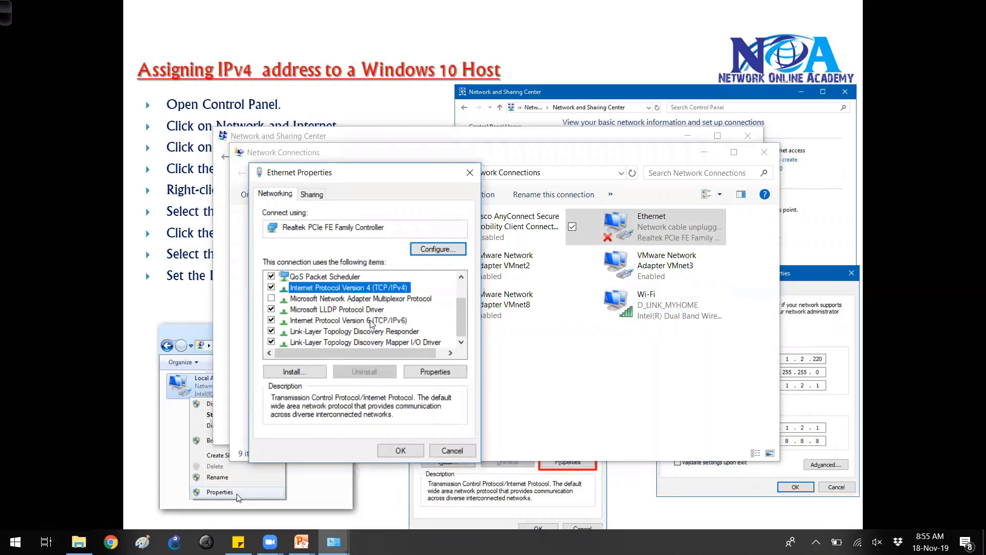
pyautogui.click(350, 320)
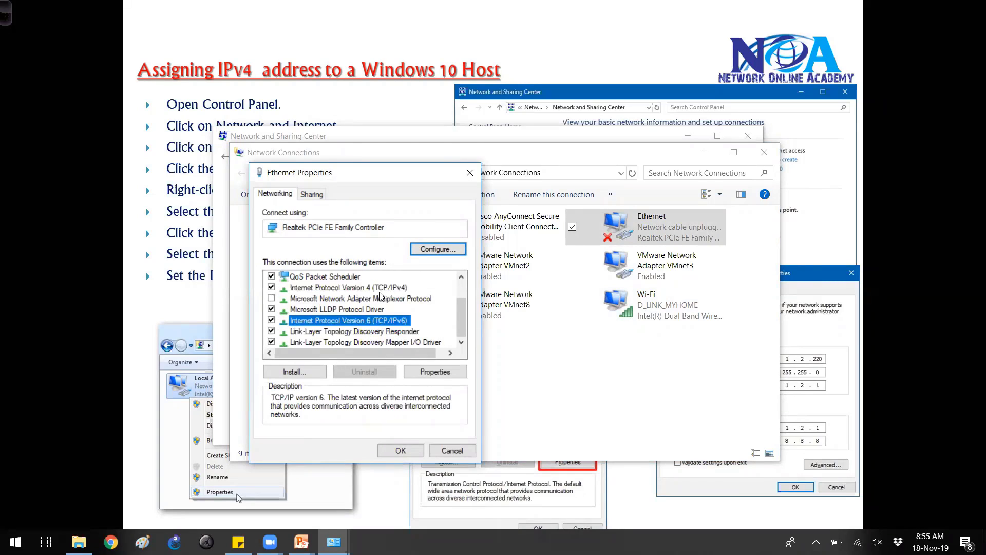
pyautogui.click(348, 287)
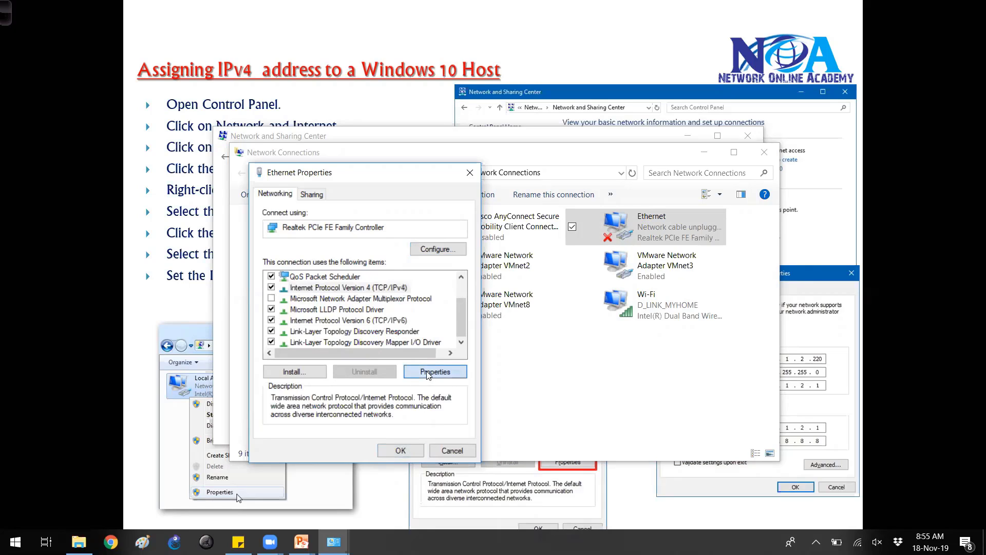
pyautogui.click(434, 371)
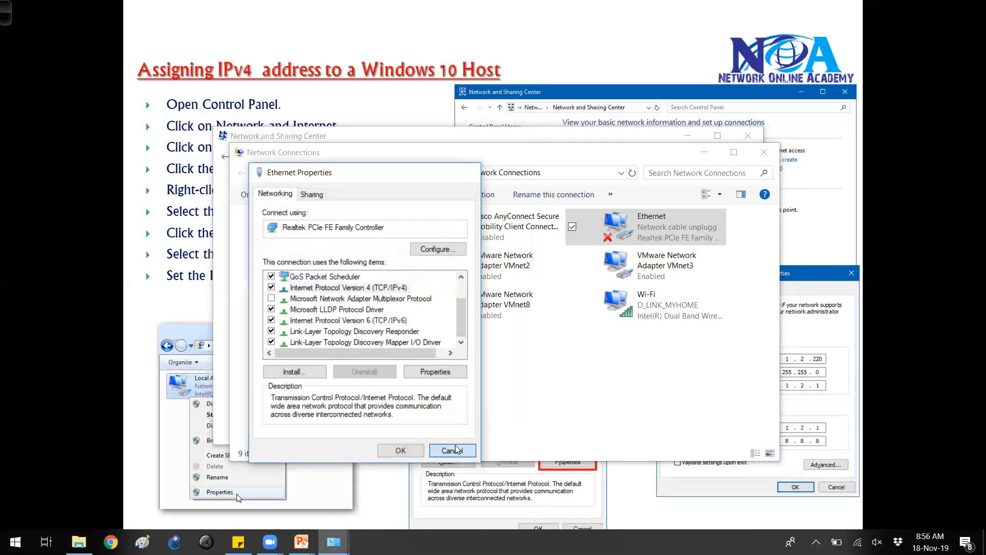
pyautogui.click(452, 450)
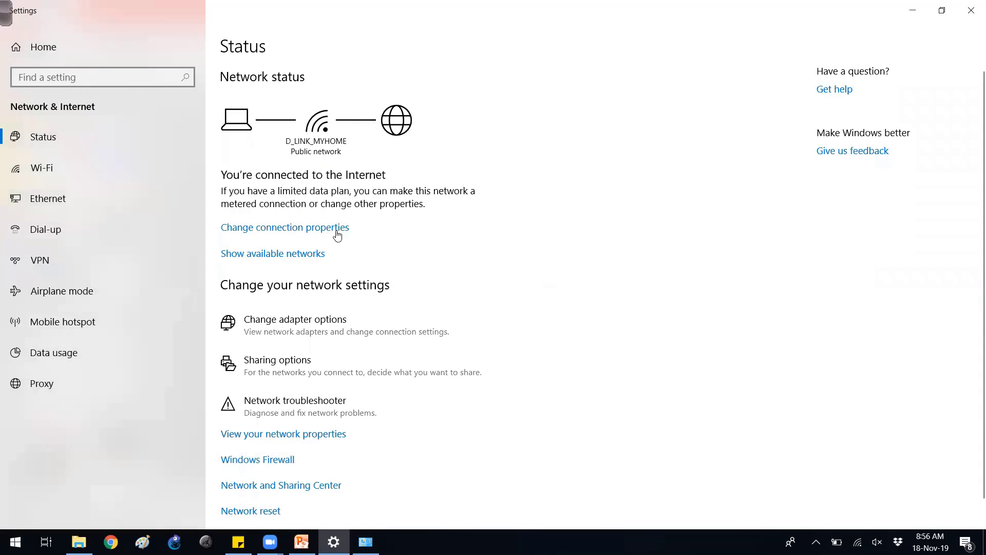
pyautogui.moveTo(302, 326)
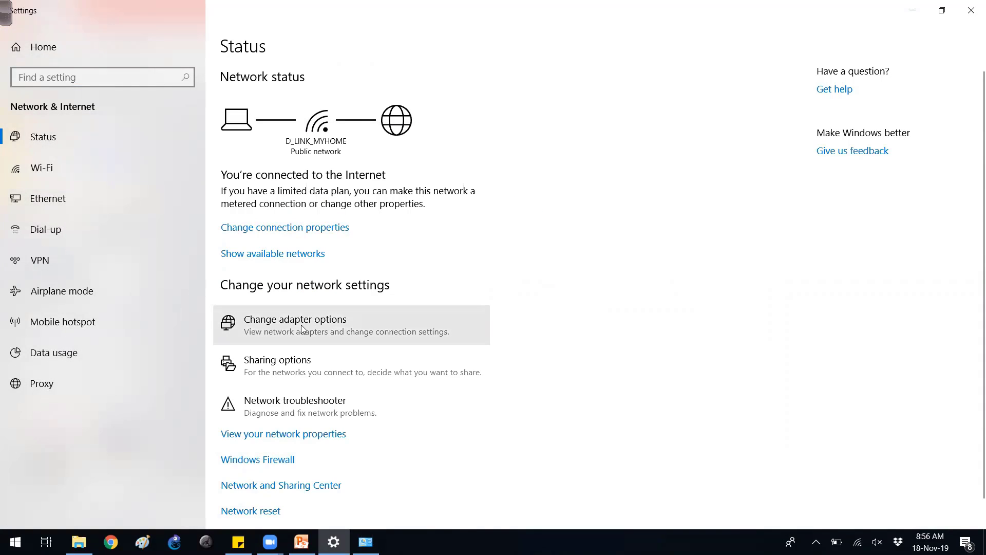
# - Go to Change adapter options from the Settings Network & Internet status page
pyautogui.click(295, 319)
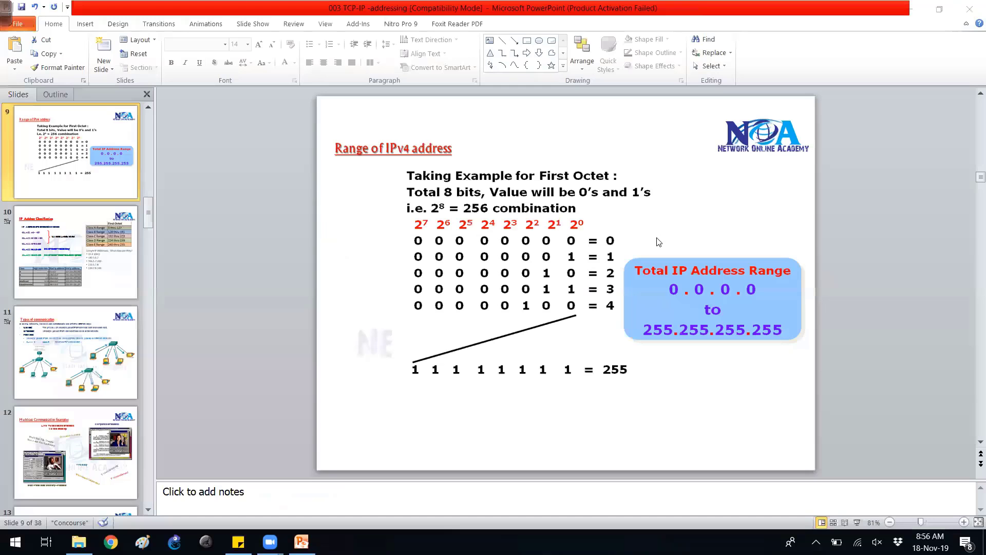
# - Start the slide show from the Assigning IPv4 address to a Windows 10 Host slide
pyautogui.click(302, 541)
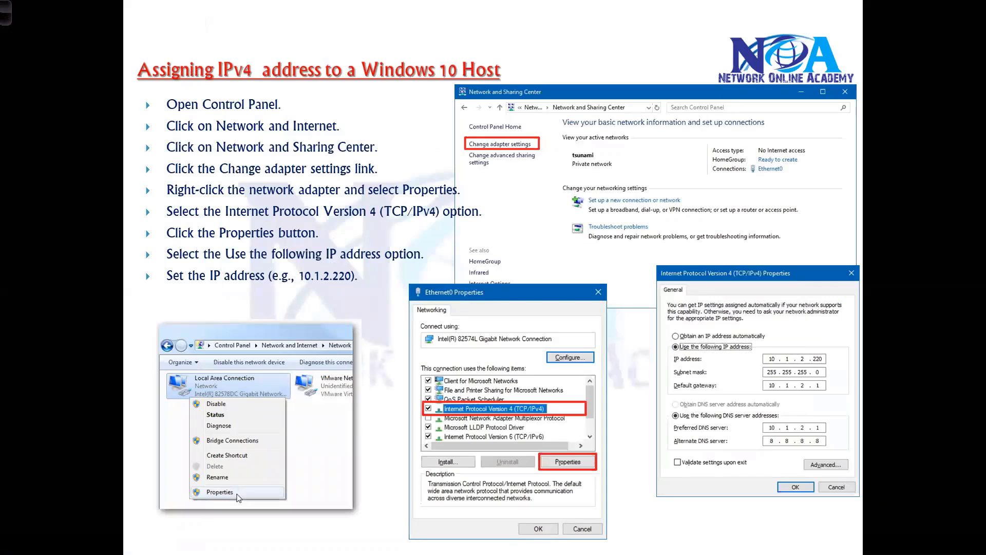
pyautogui.moveTo(698, 405)
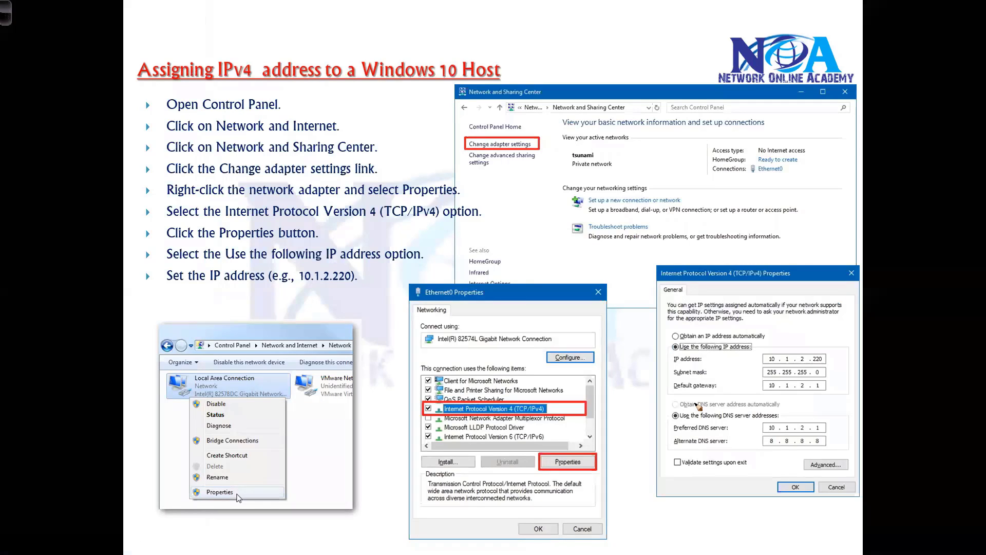